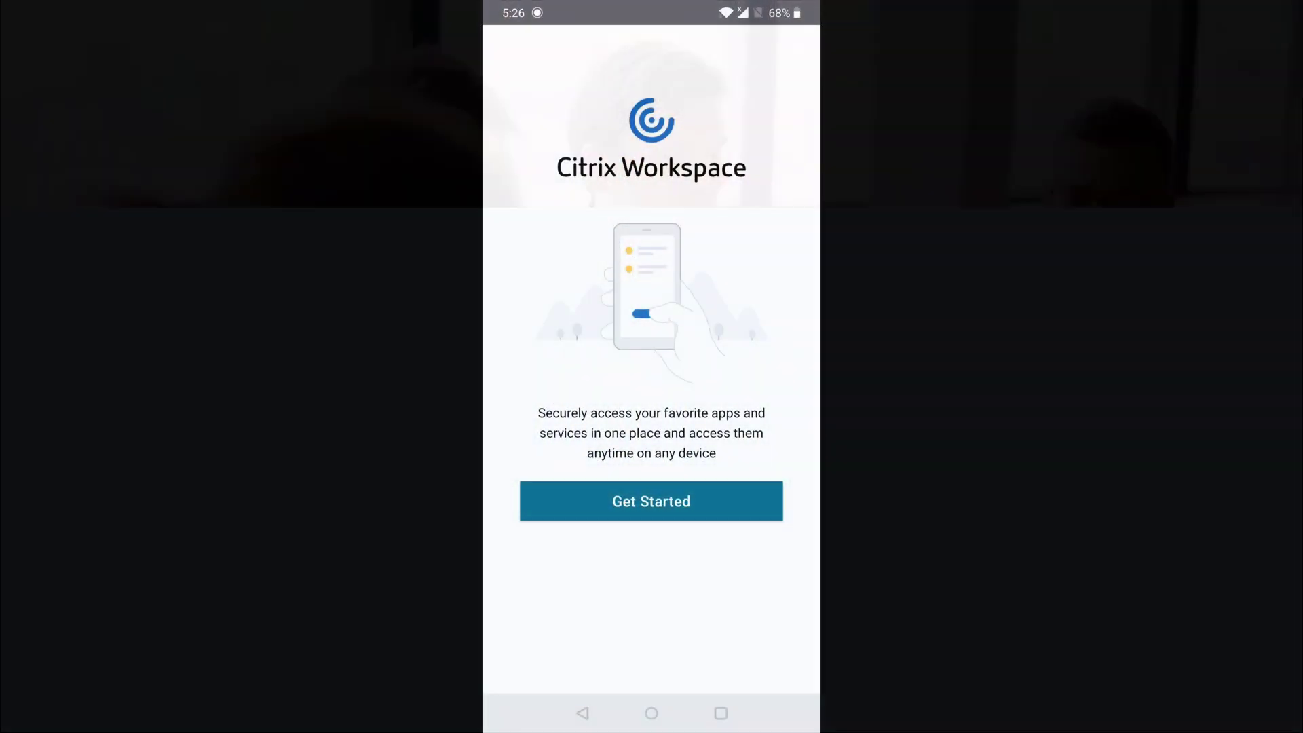
# Get started, submit the company store address and reach the sign-in page with saved accounts.
pyautogui.click(651, 501)
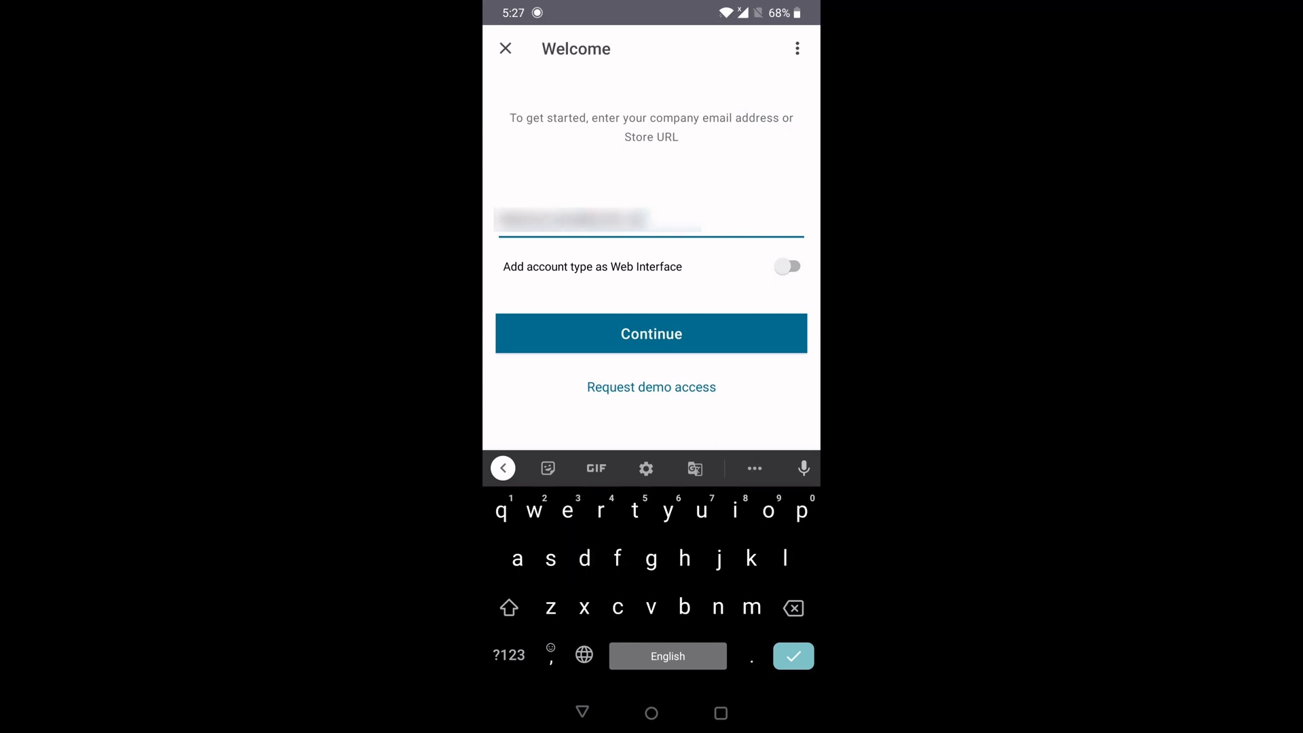
pyautogui.click(650, 334)
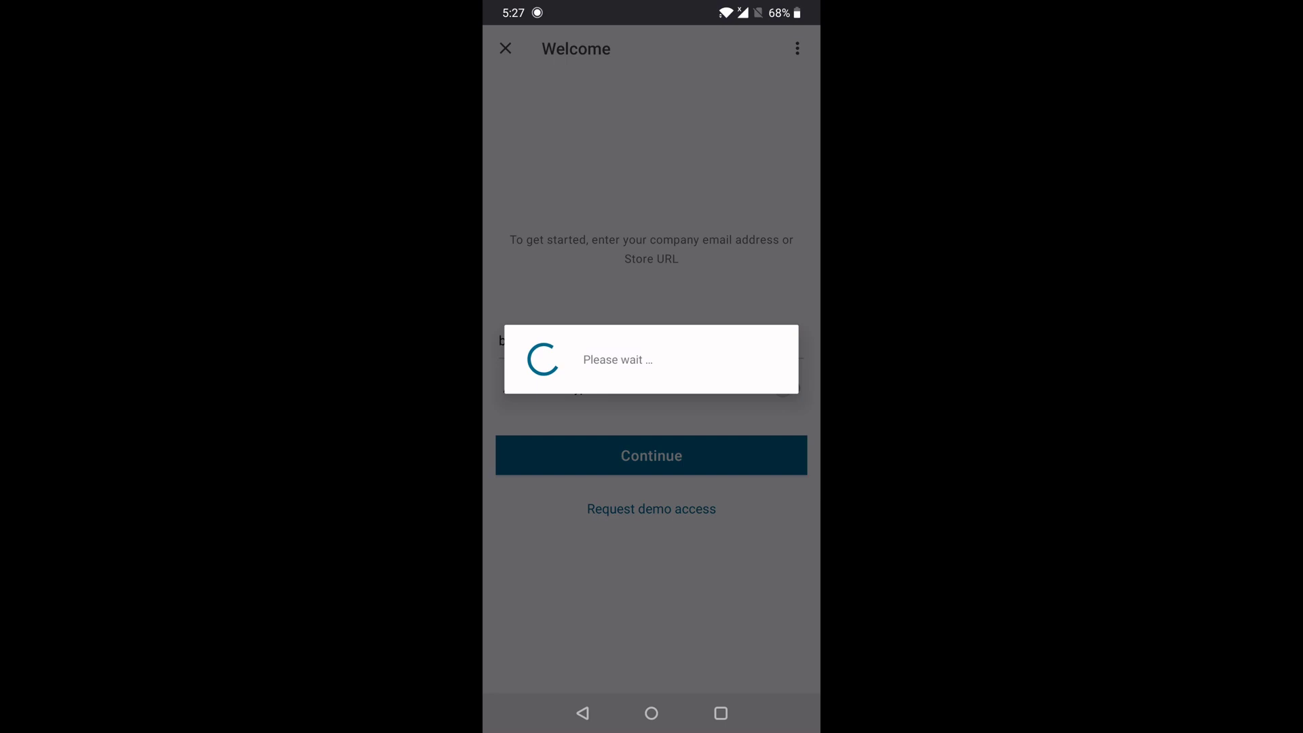
pyautogui.click(650, 455)
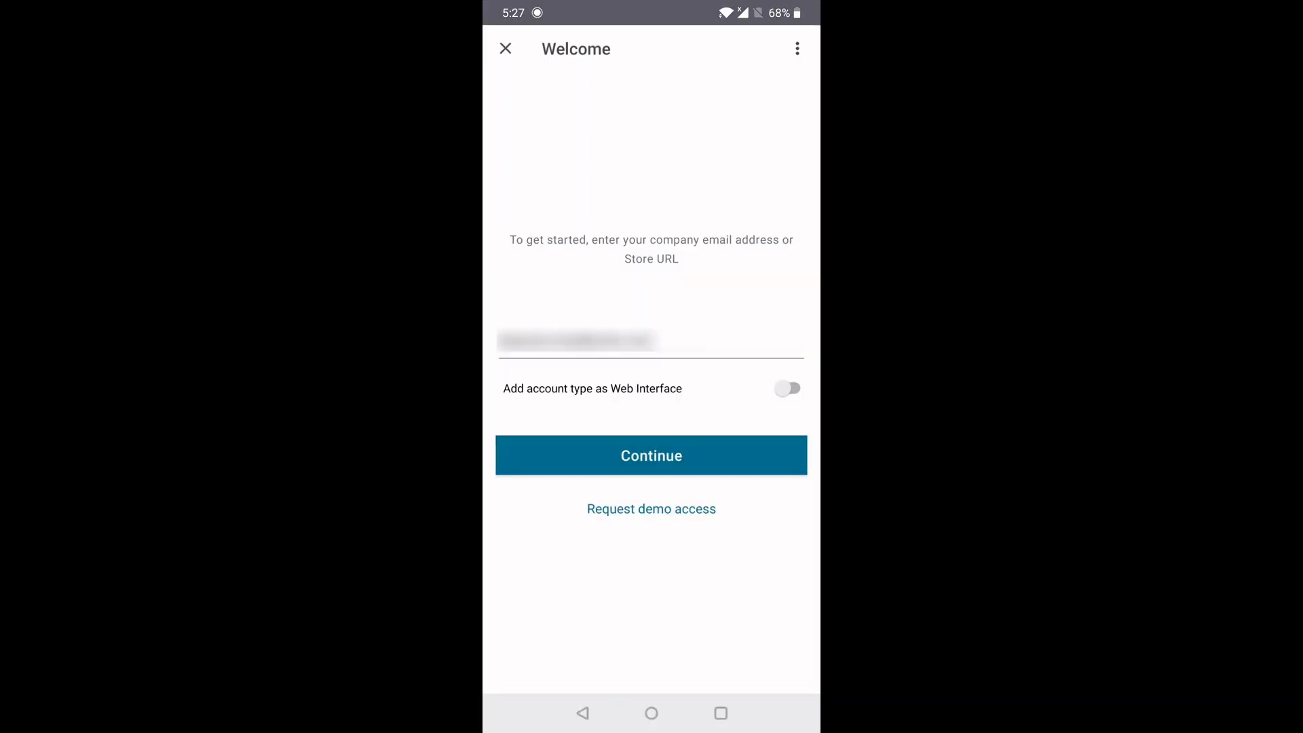
pyautogui.click(650, 457)
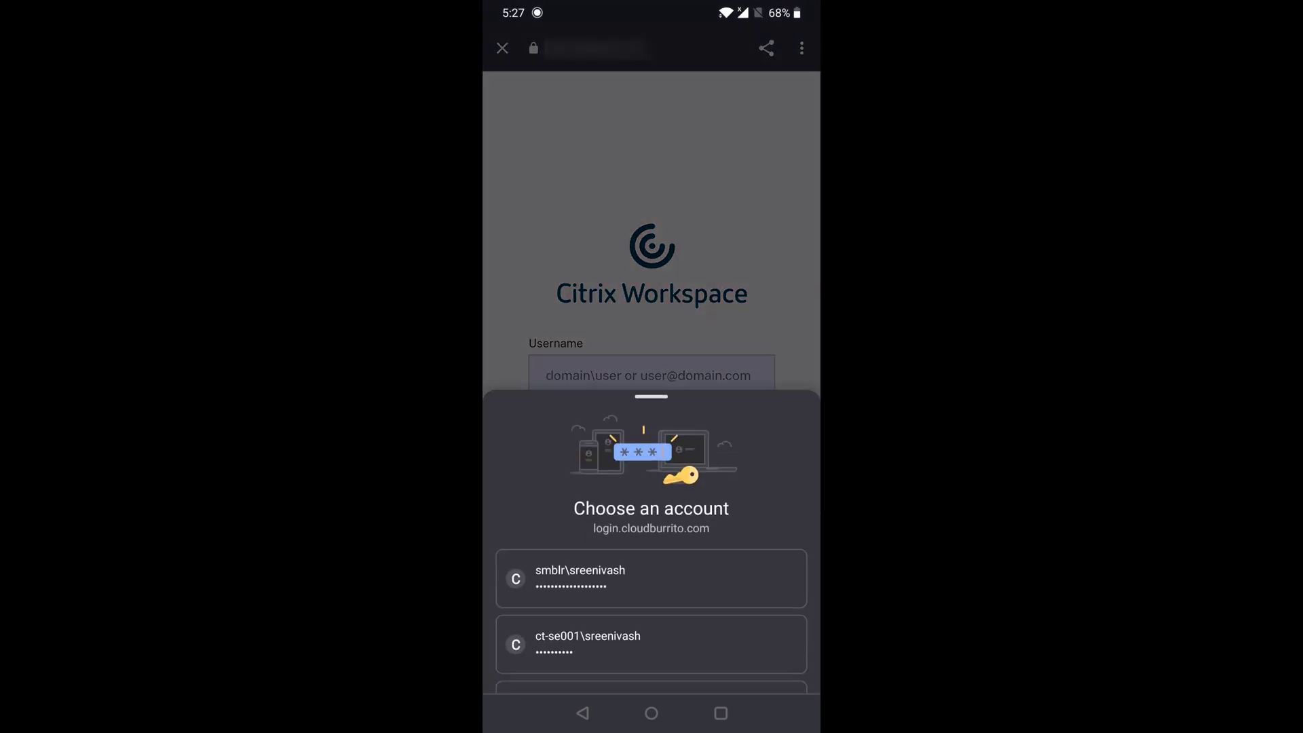
# Sign in with the first saved account and allow the app to stay signed in.
pyautogui.click(652, 578)
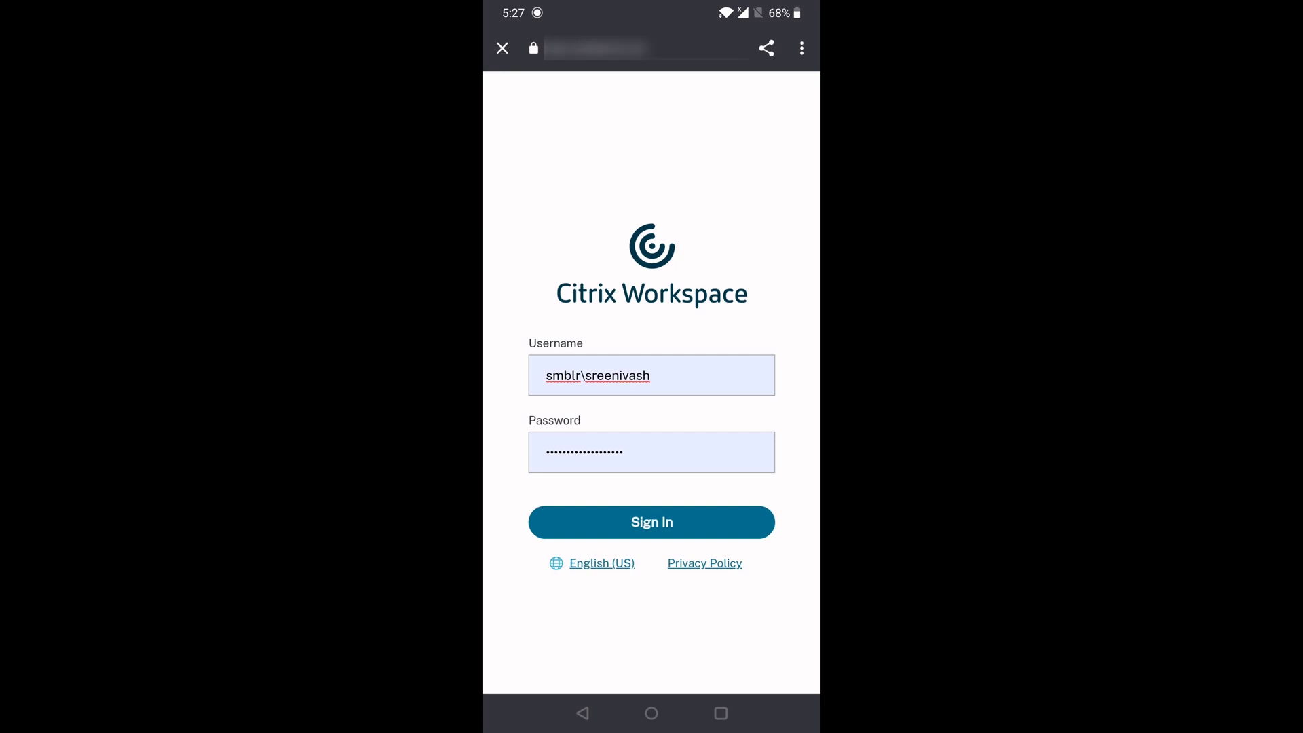
pyautogui.click(650, 521)
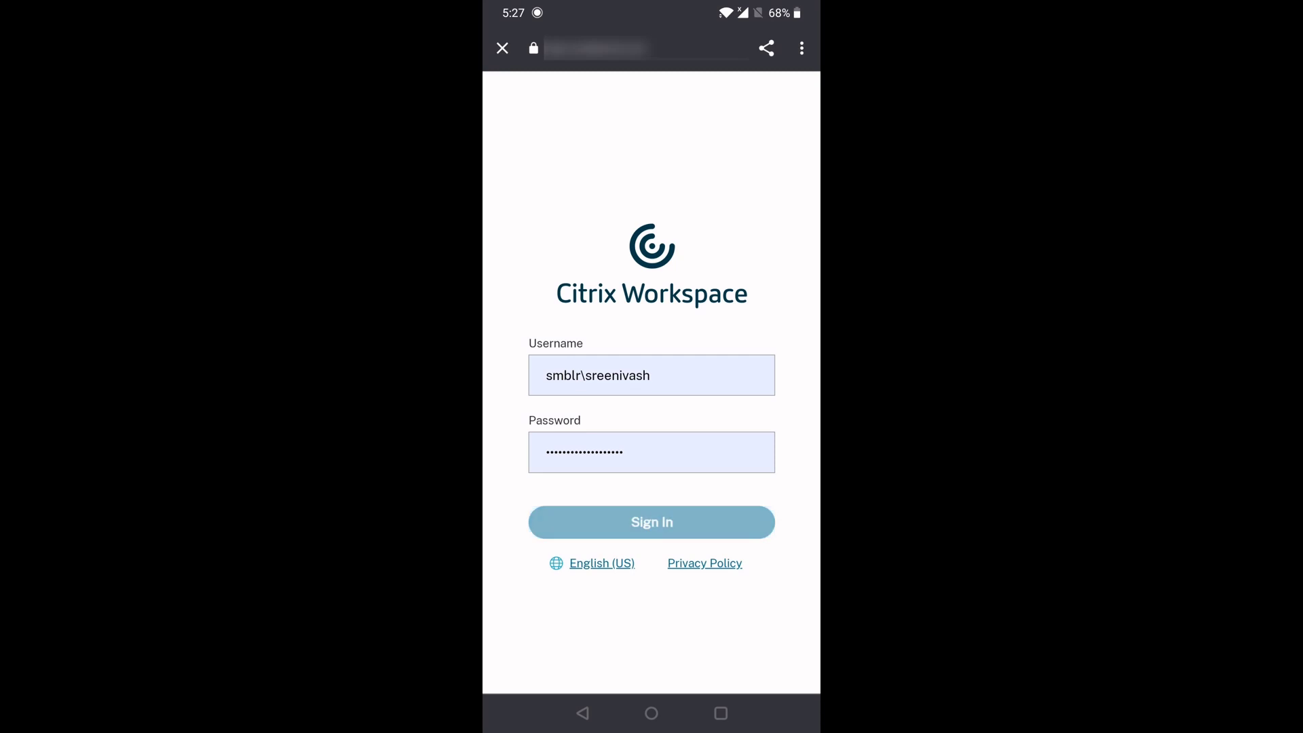
pyautogui.click(651, 521)
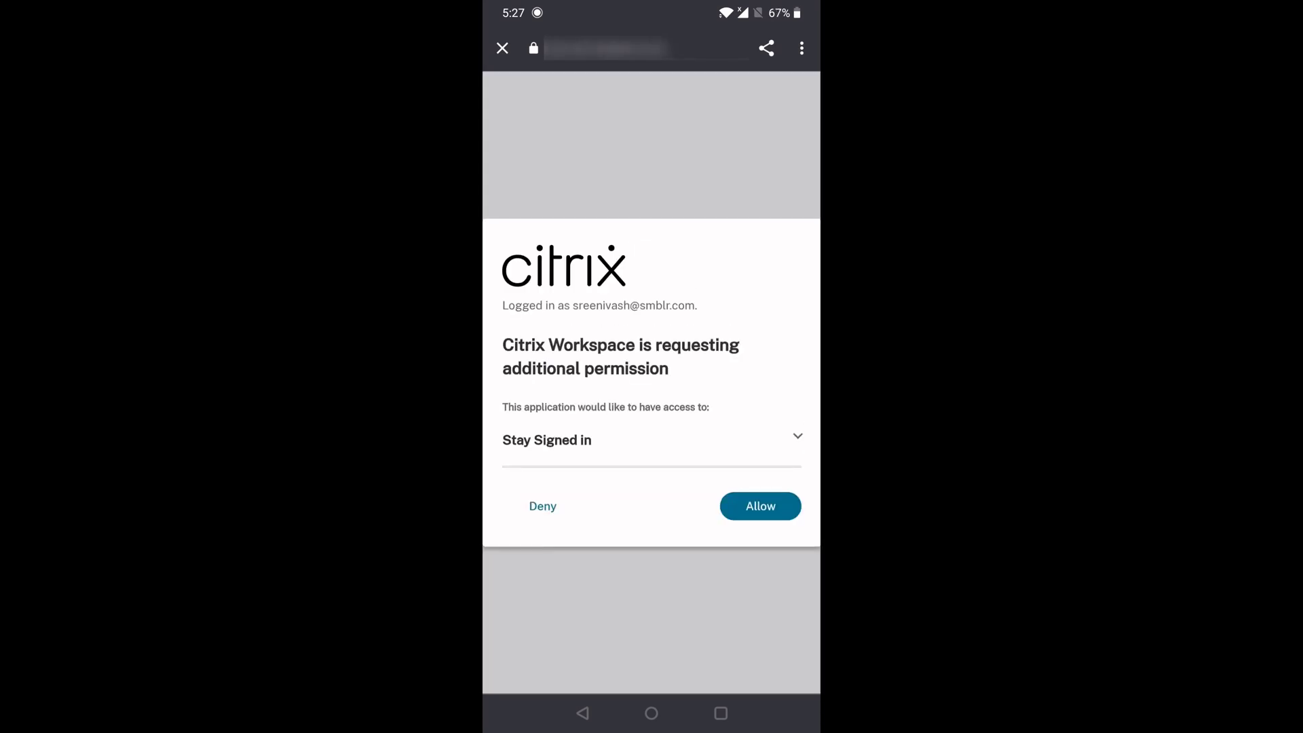
pyautogui.click(760, 506)
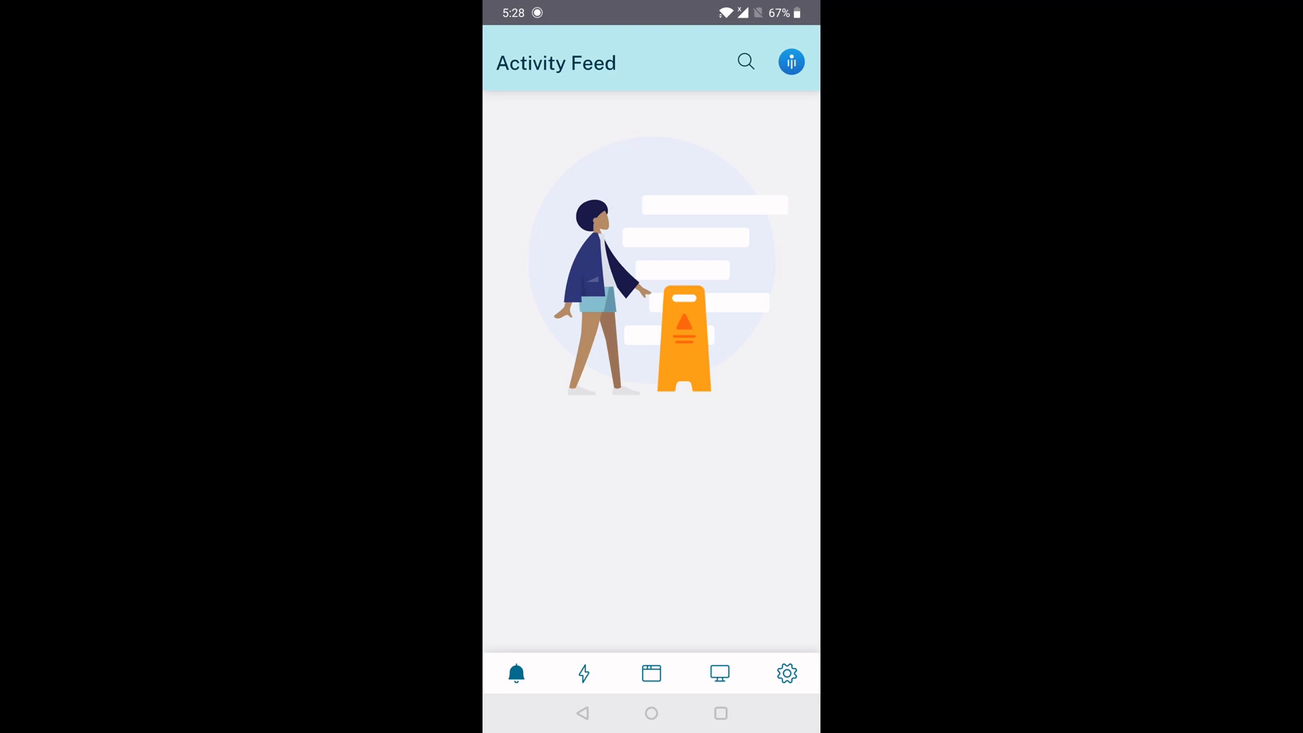
# Reach Service continuity details in Settings, showing 24 lease files on server and device.
pyautogui.click(786, 674)
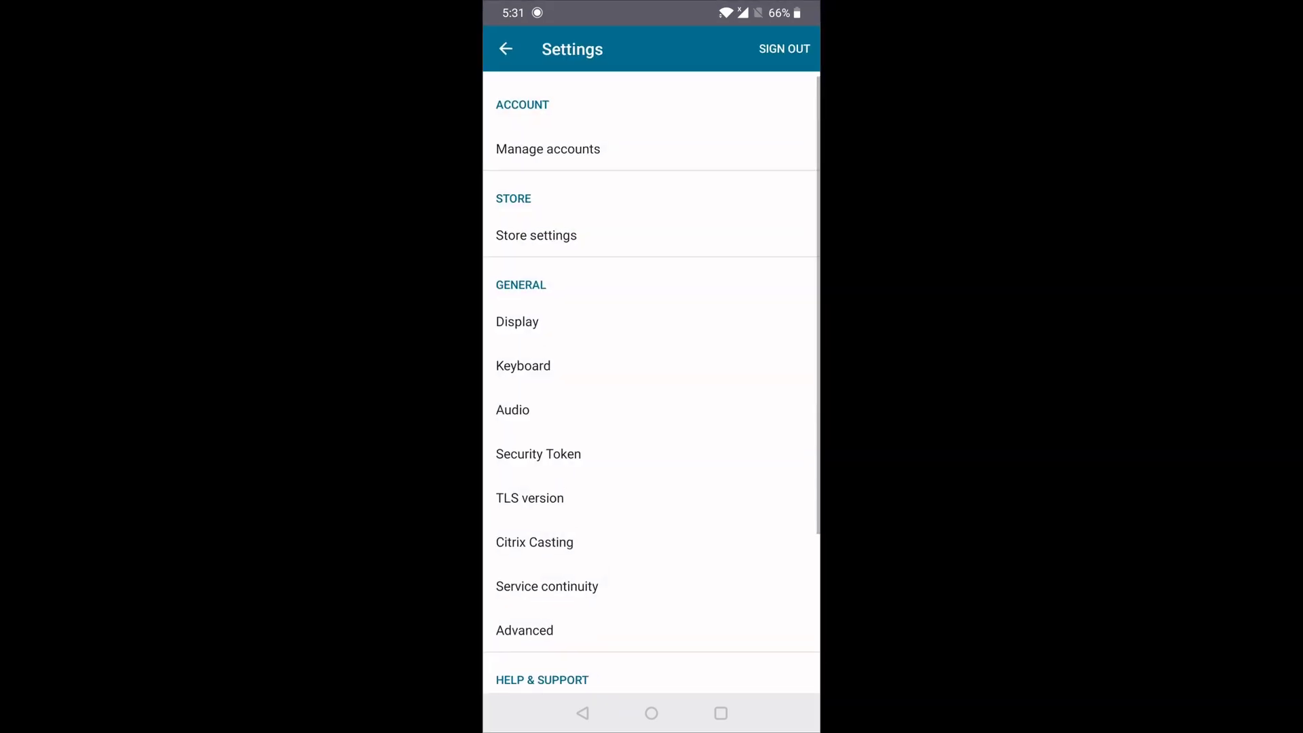
pyautogui.scroll(-3)
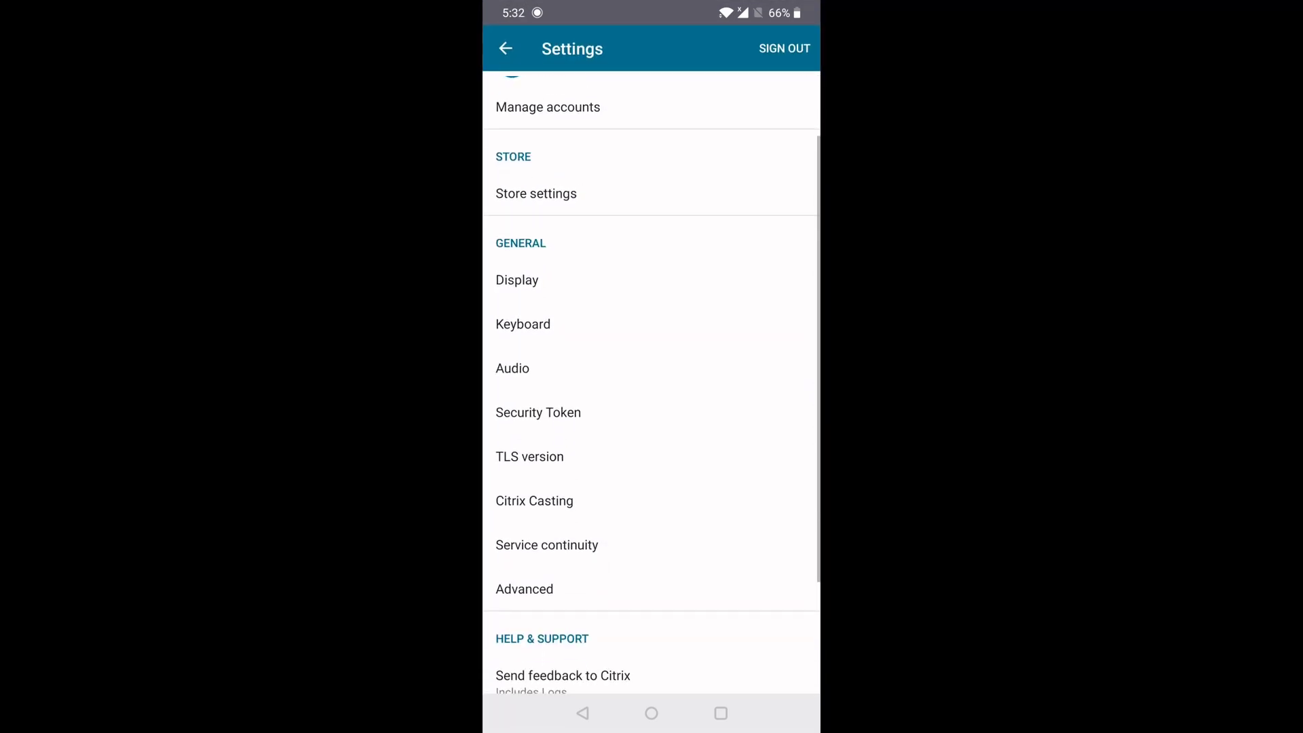
pyautogui.click(547, 546)
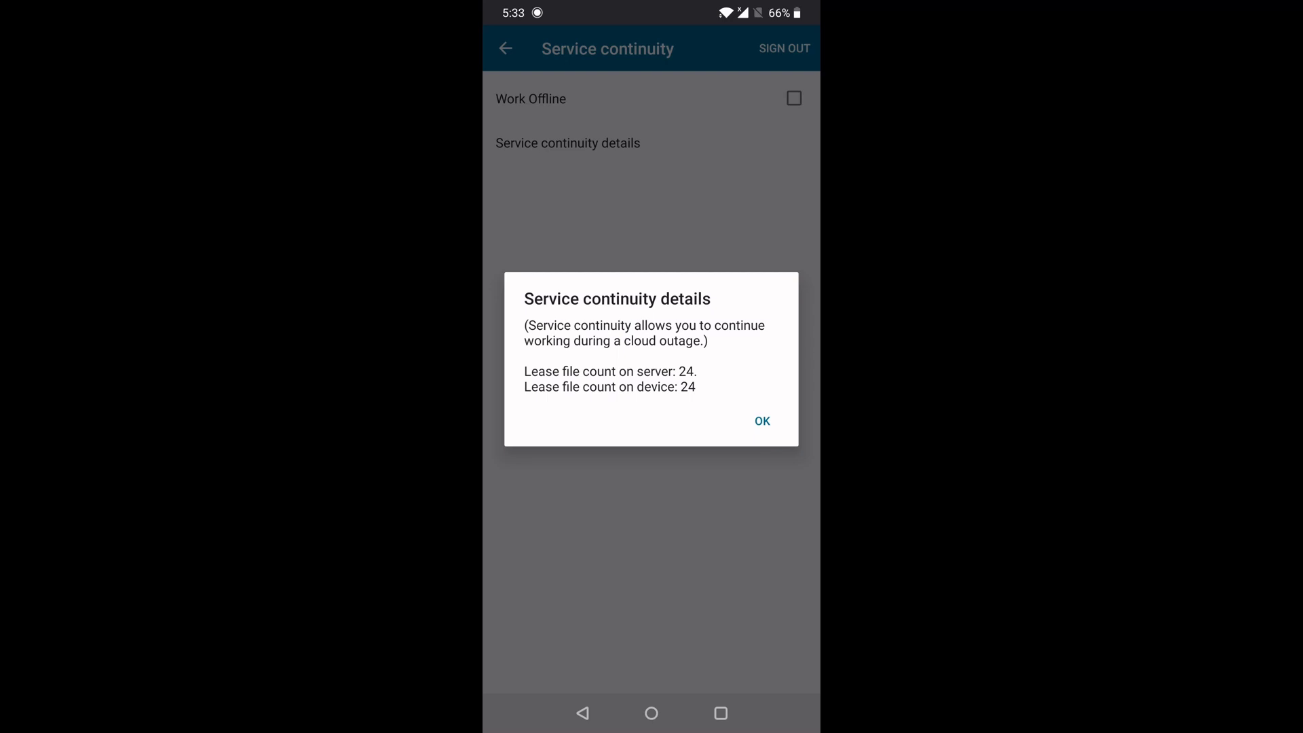
# Dismiss the details, enable Work Offline and return to the Settings list.
pyautogui.click(762, 421)
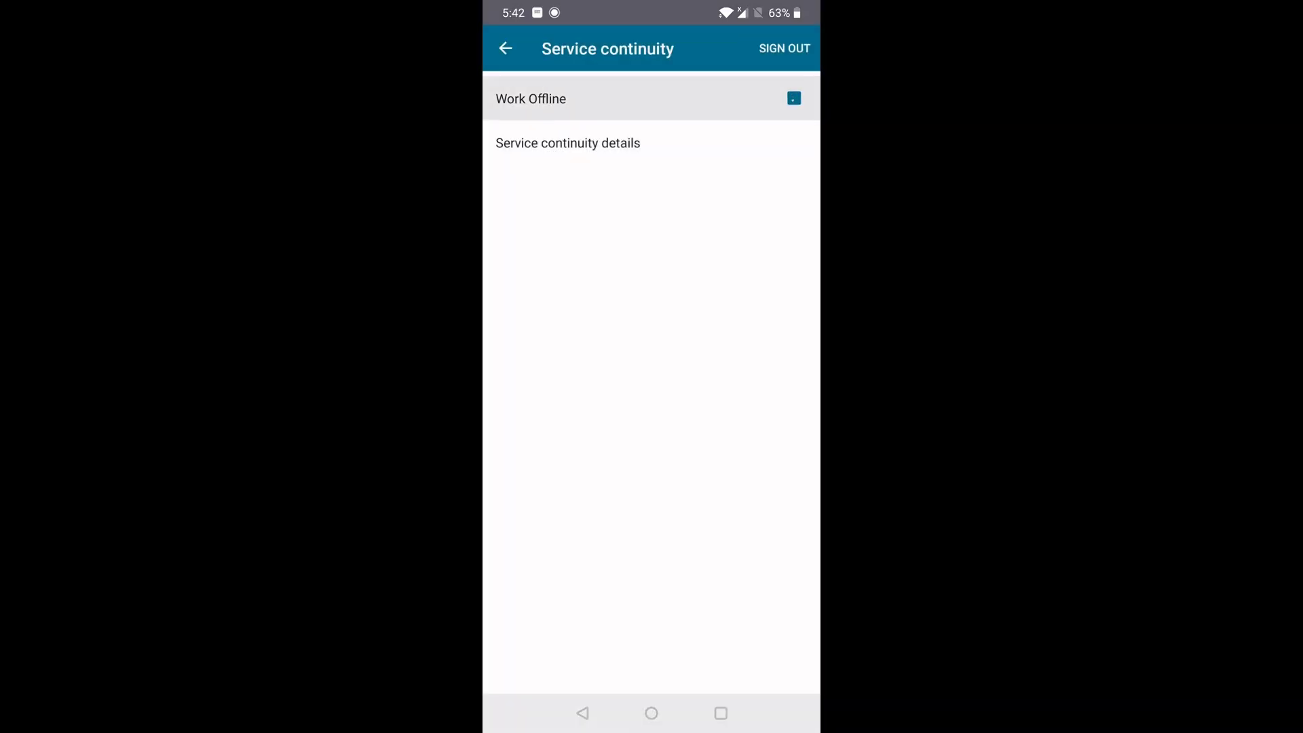
pyautogui.click(793, 98)
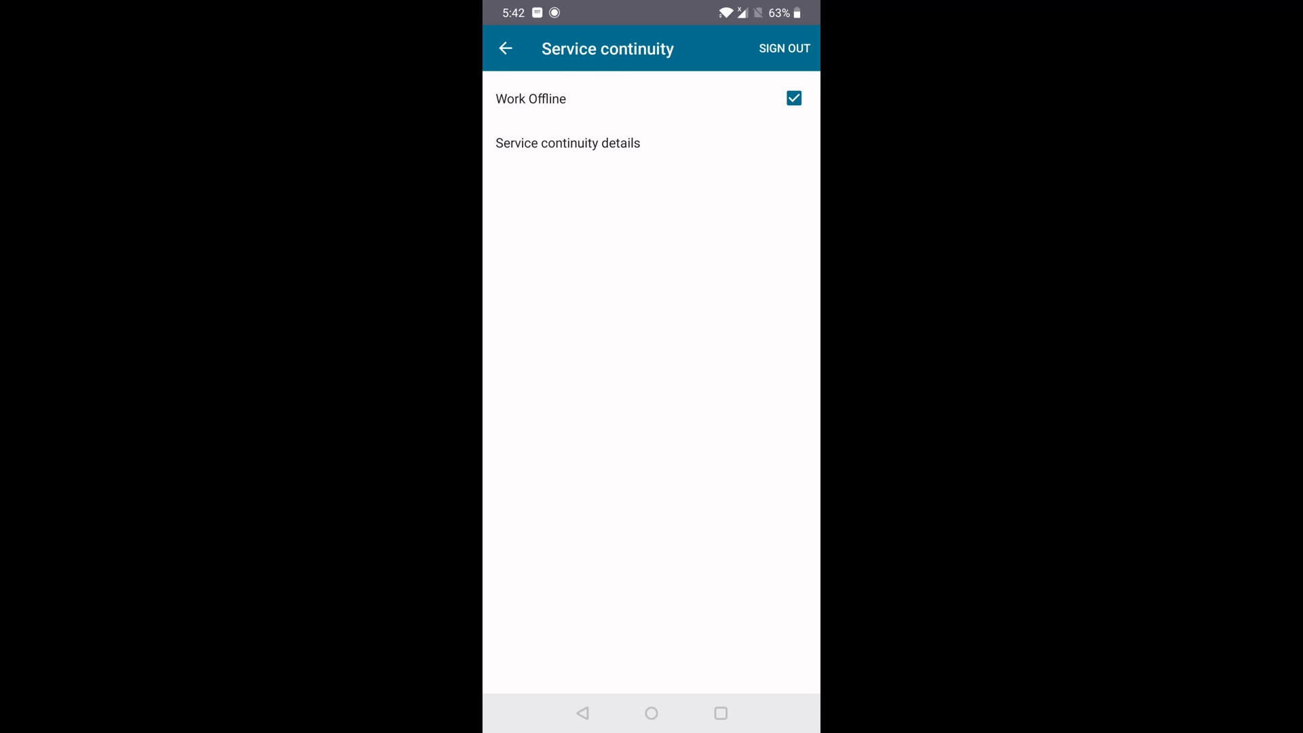
pyautogui.click(505, 49)
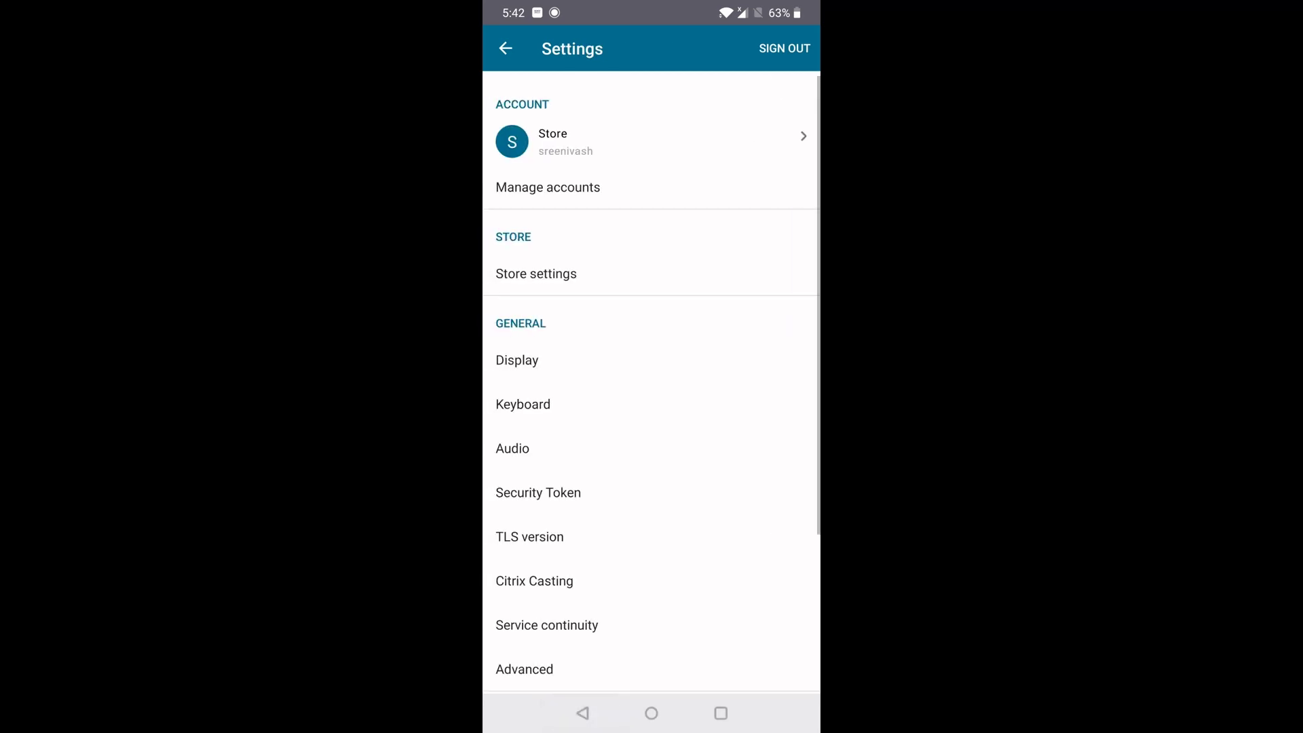
# Leave Settings and show the offline Desktops list with NGSDesktop and DirectDesktop.
pyautogui.click(547, 188)
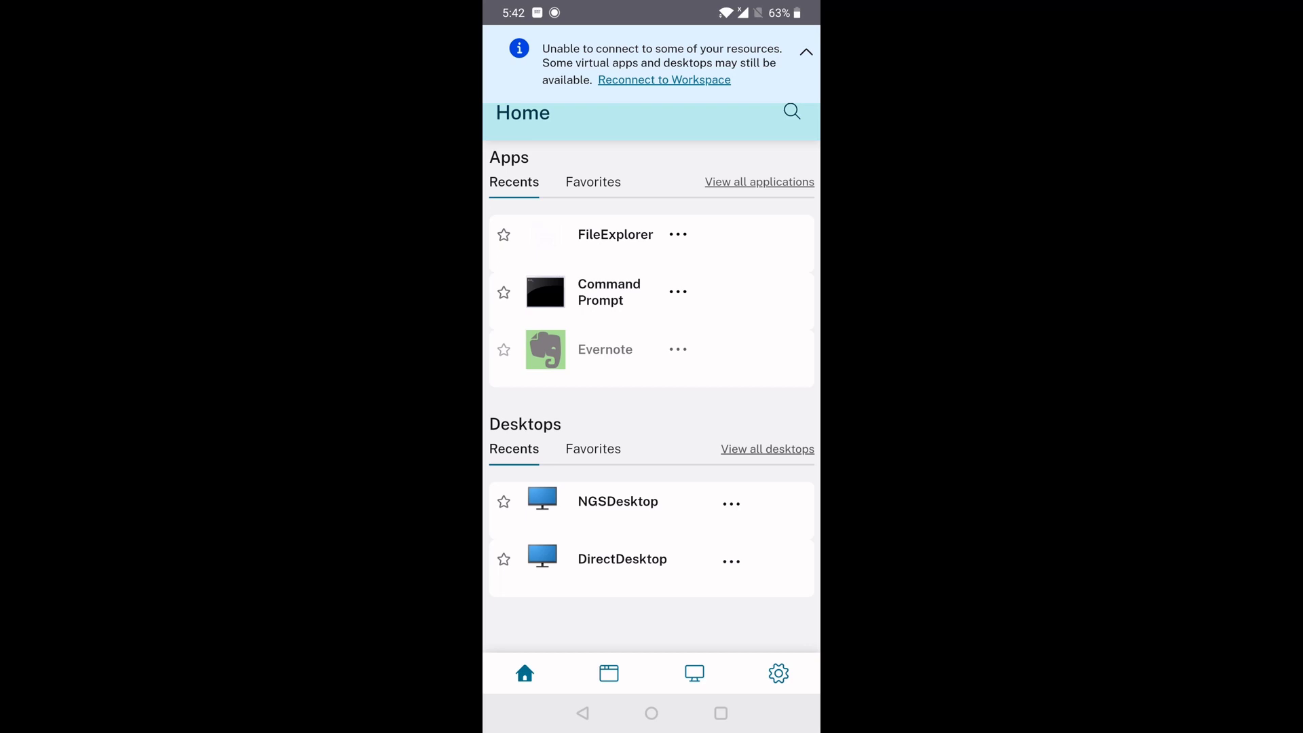
pyautogui.click(694, 674)
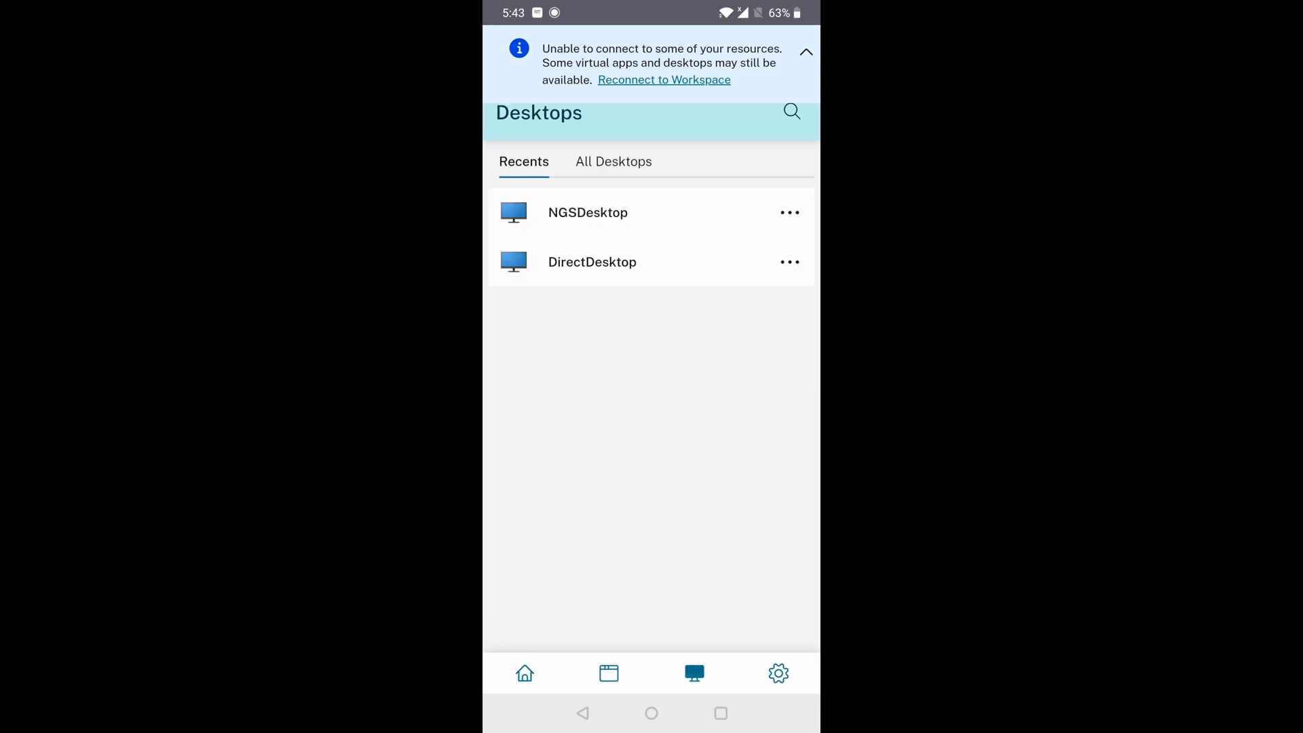
# Return to the Settings list from the offline Desktops screen.
pyautogui.click(588, 212)
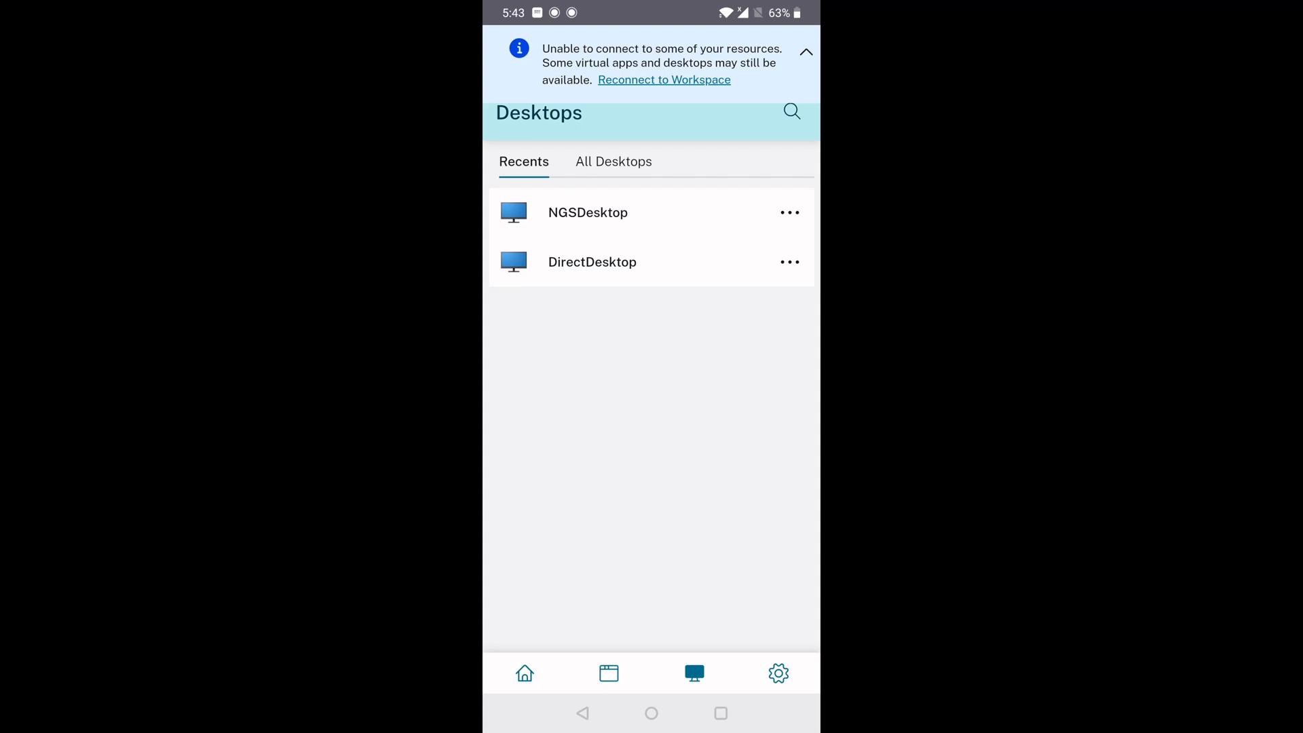
pyautogui.click(778, 673)
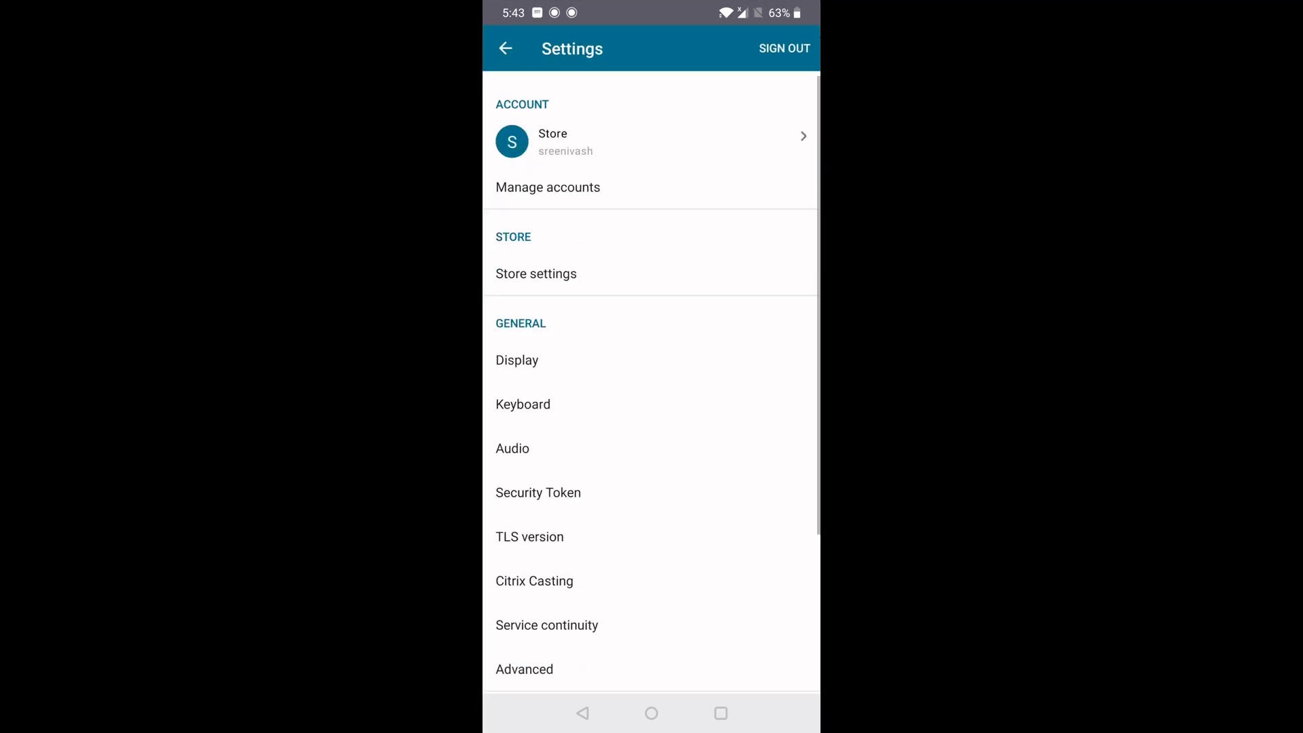
# Recheck Work Offline under Service continuity, return to Desktops and collapse the connection notice.
pyautogui.click(545, 625)
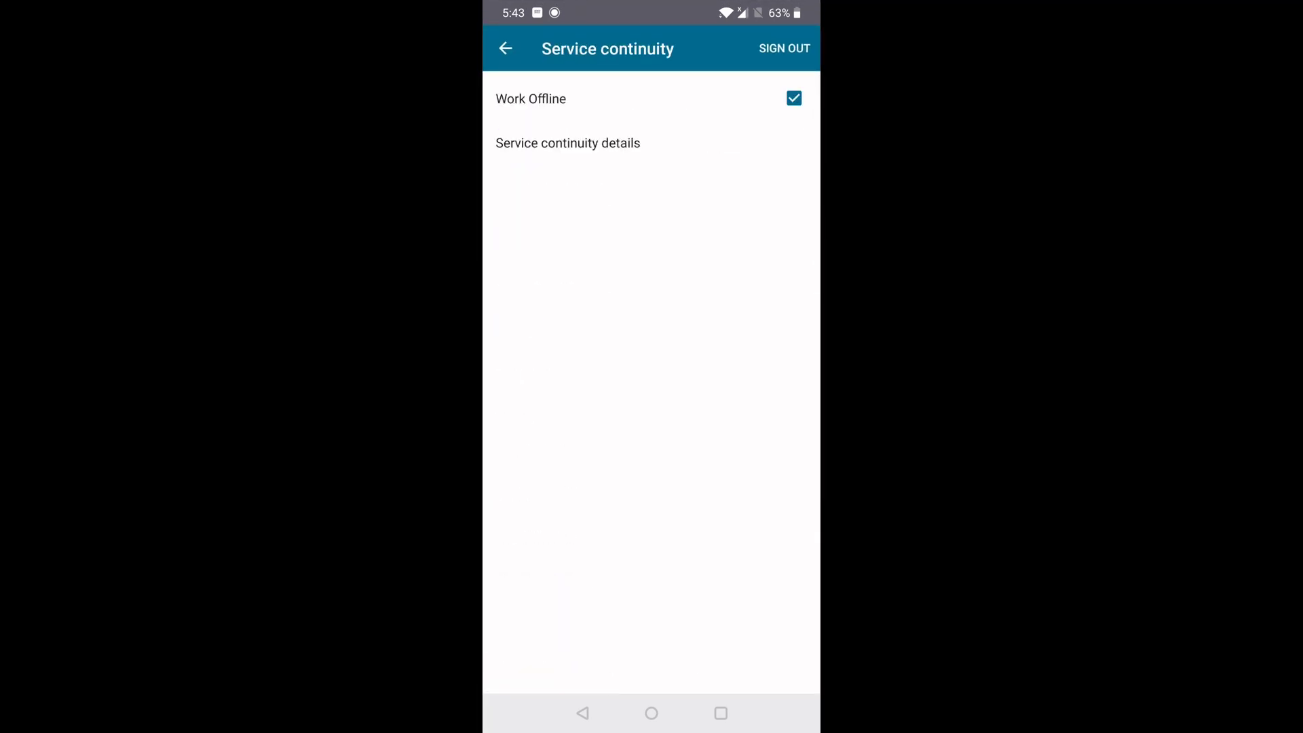
pyautogui.click(506, 49)
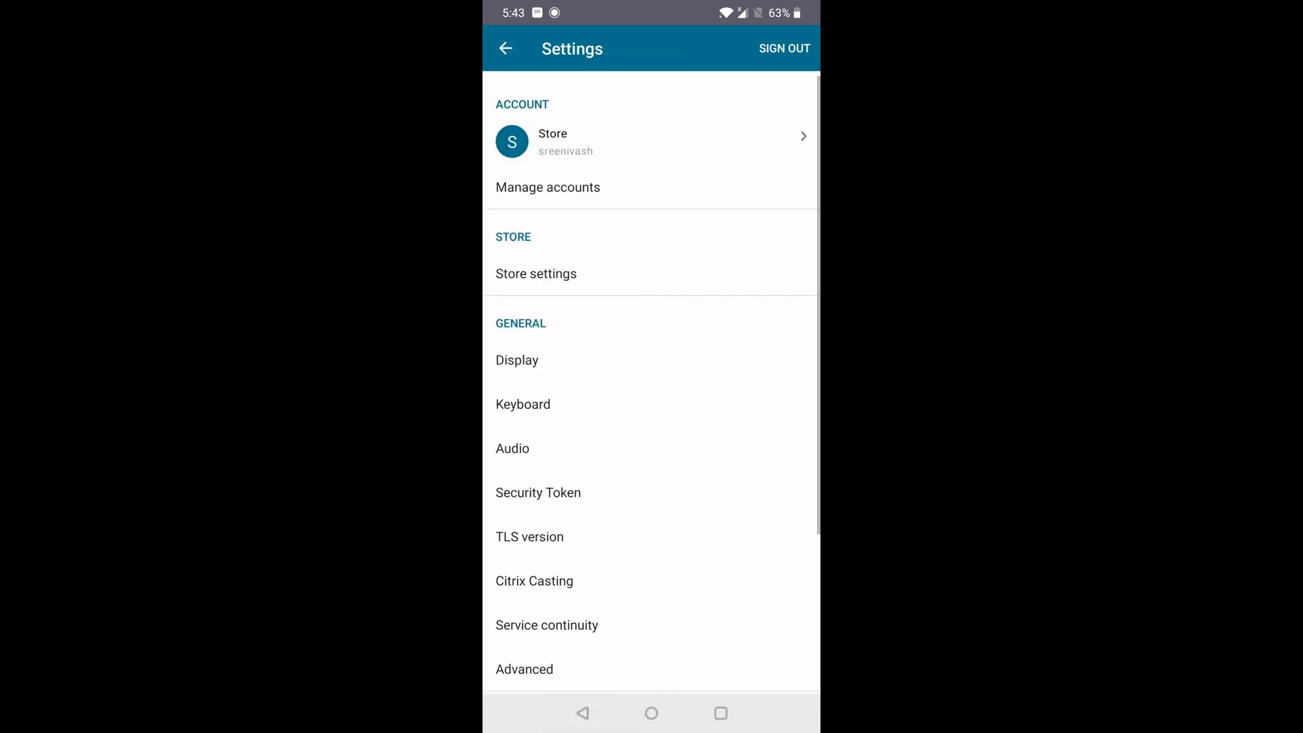
pyautogui.click(505, 49)
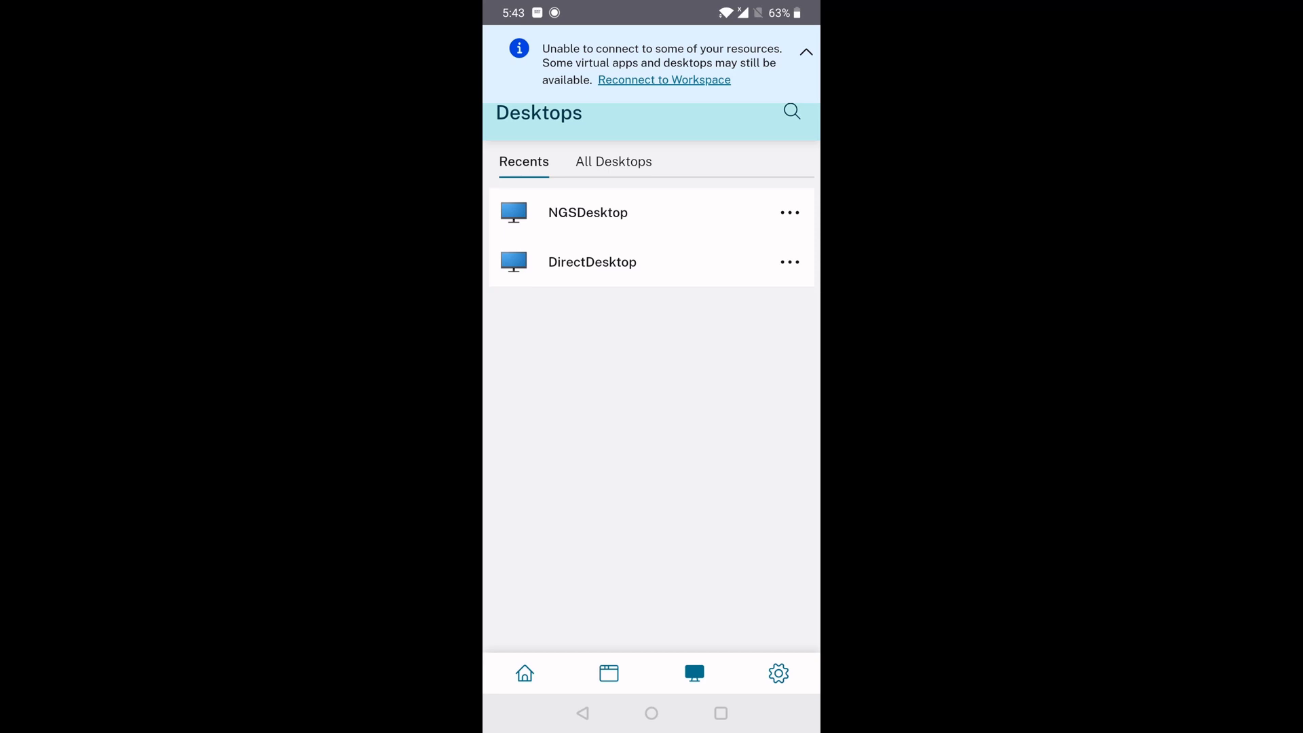
pyautogui.click(806, 51)
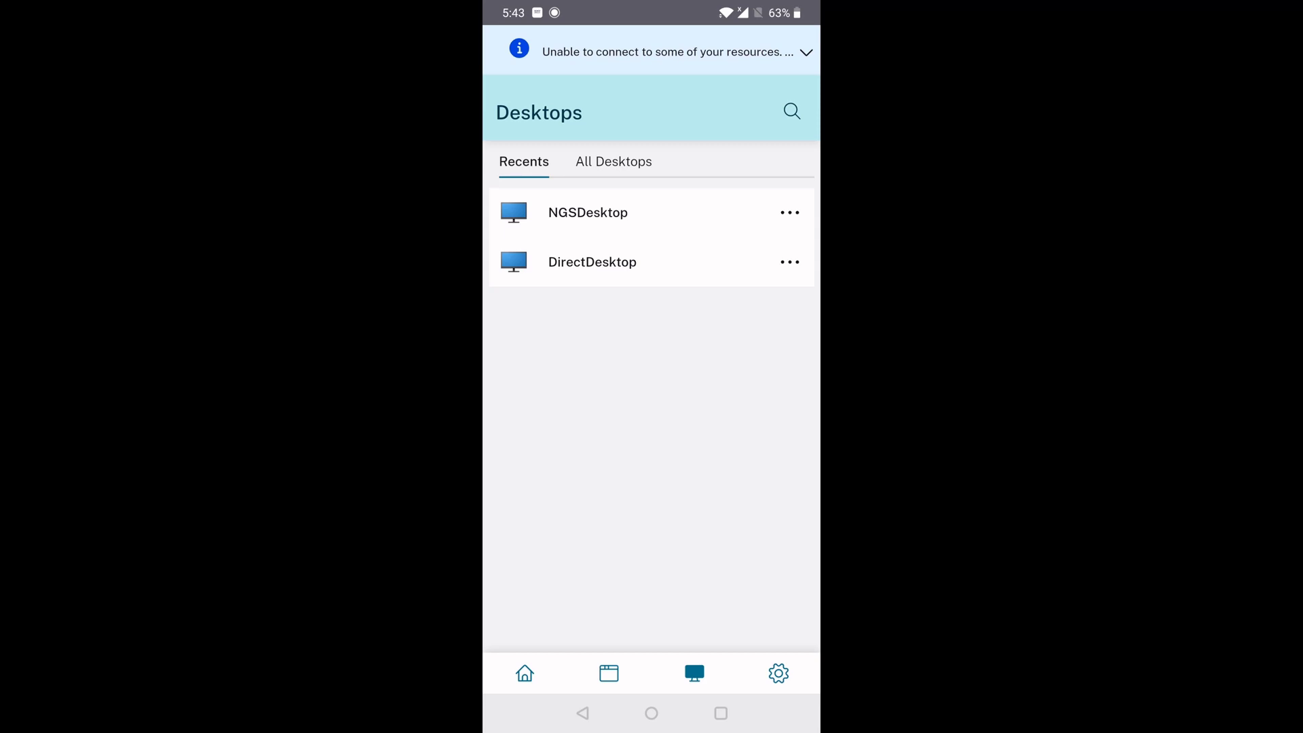
# Reconnect to Workspace so the app reloads in online mode.
pyautogui.click(777, 673)
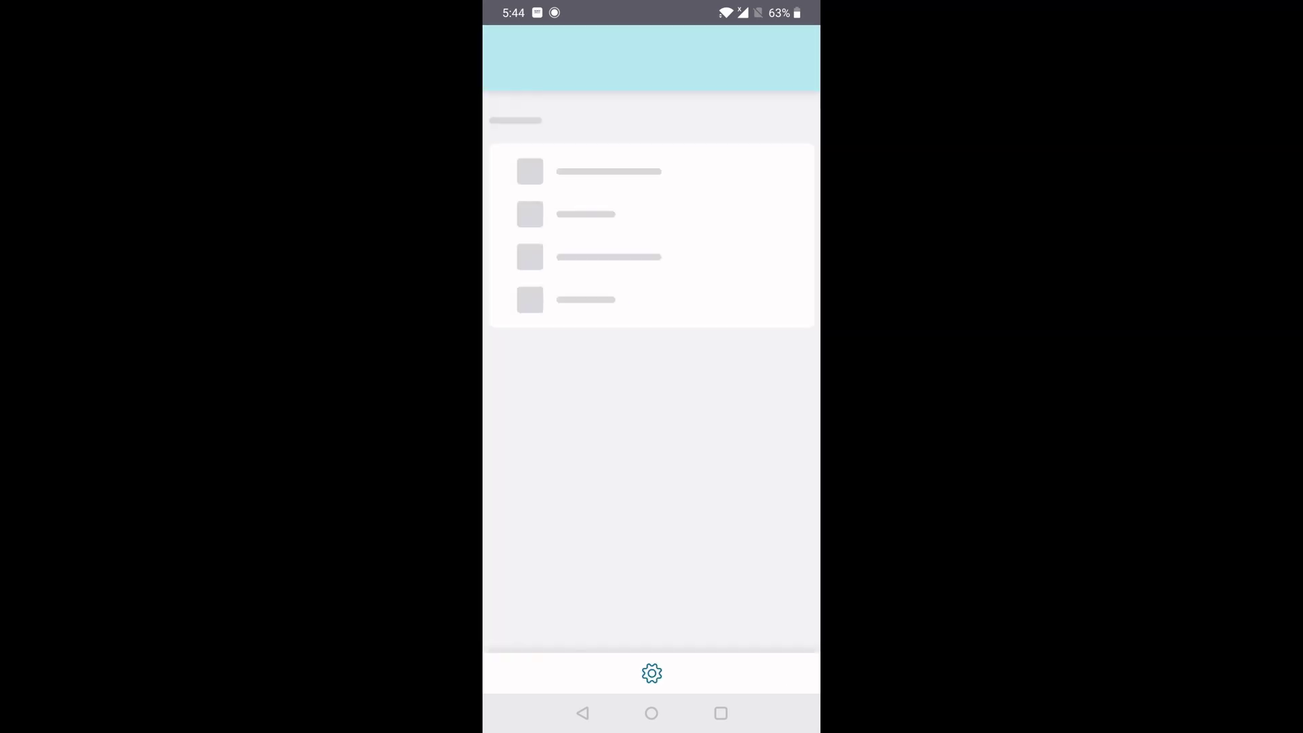